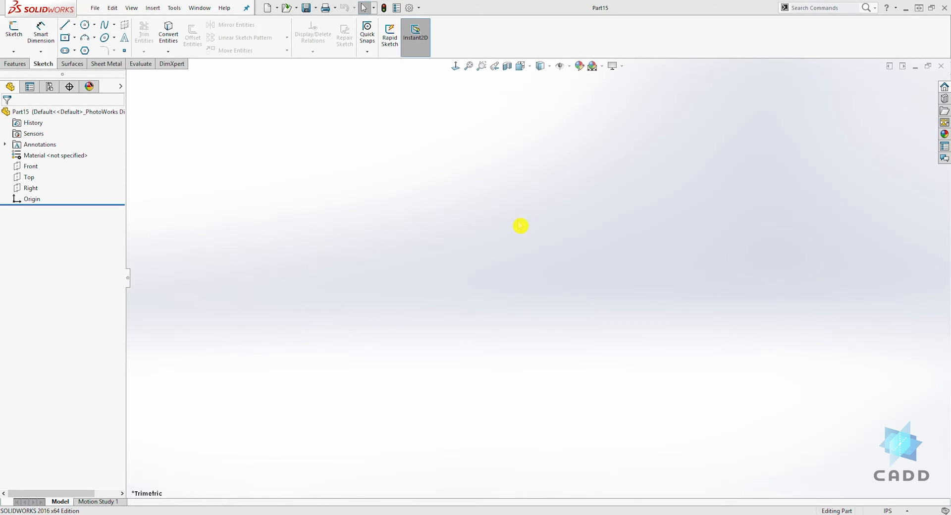
- Start a new sketch on the Front plane and browse the slot shape options
{"action": "left_click", "coordinate": [28, 166]}
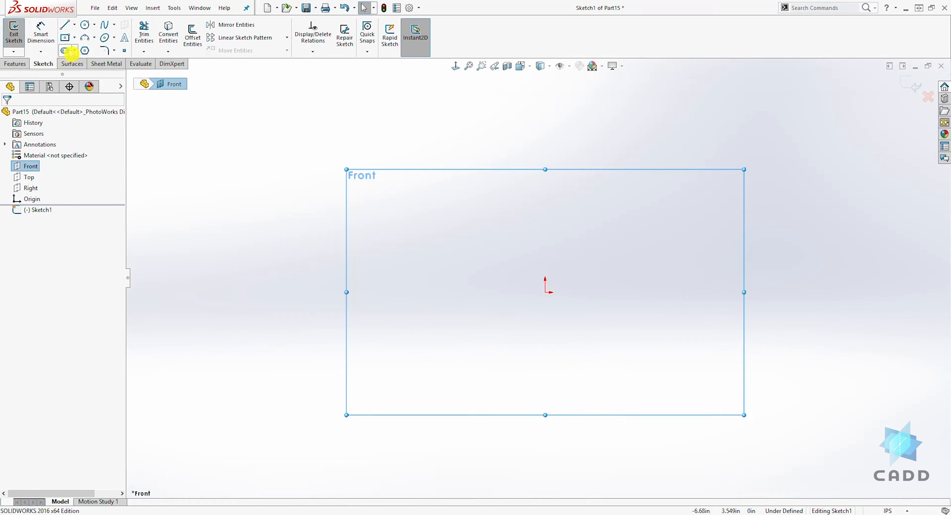
{"action": "left_click", "coordinate": [74, 50]}
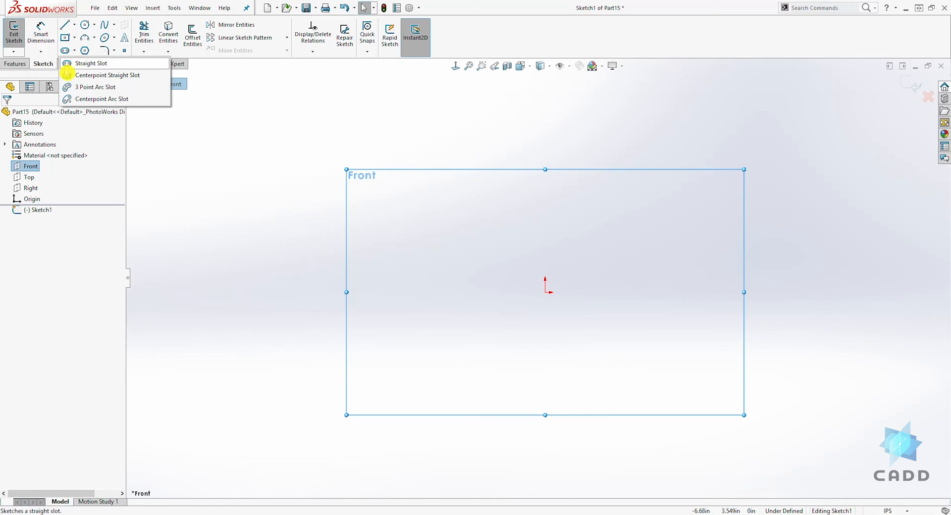
{"action": "mouse_move", "coordinate": [107, 75]}
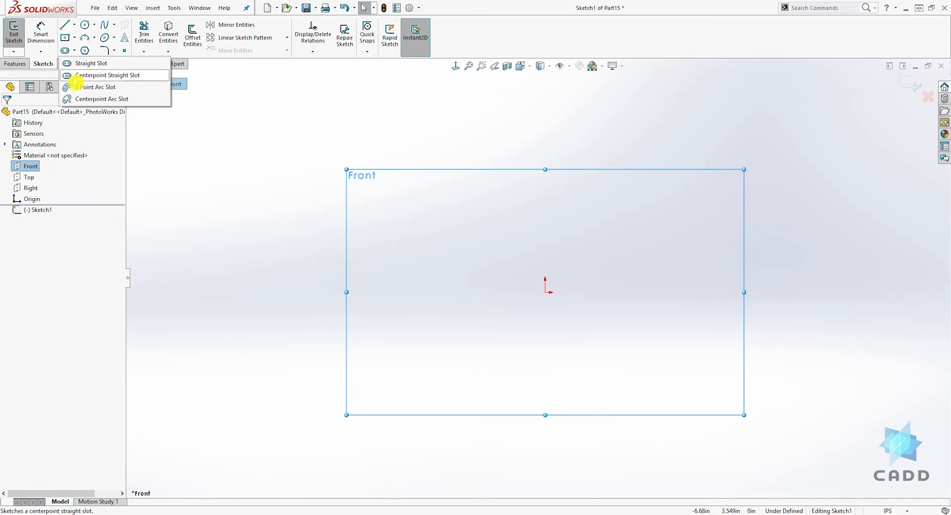
- Draw a centerpoint straight slot horizontally outward from the sketch origin
{"action": "left_click", "coordinate": [107, 75]}
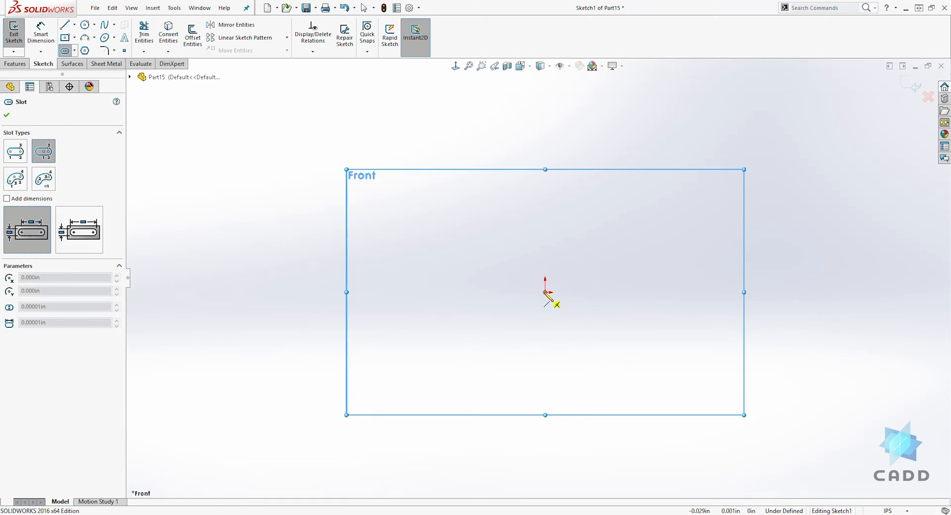
{"action": "left_click_drag", "start_coordinate": [549, 292], "coordinate": [709, 292]}
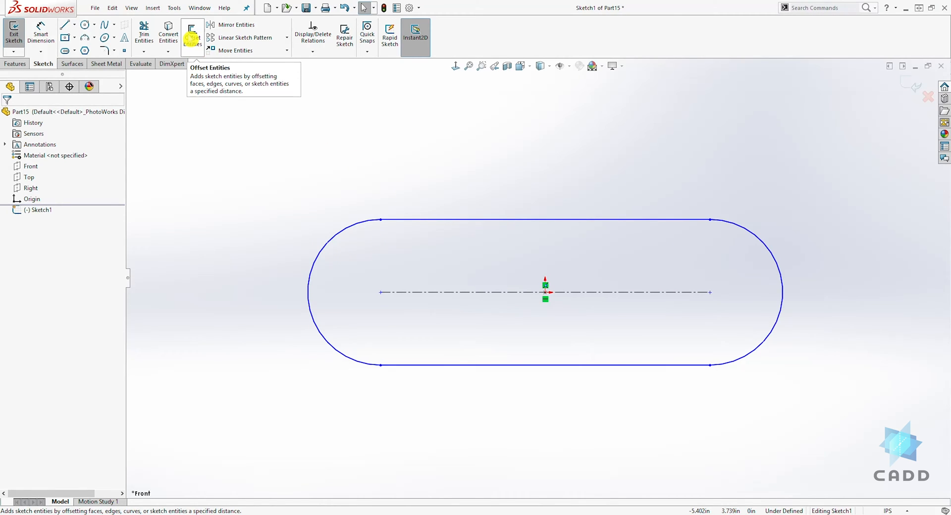
- Preview an offset of the slot outline at a distance of 0.200 in
{"action": "left_click", "coordinate": [192, 33]}
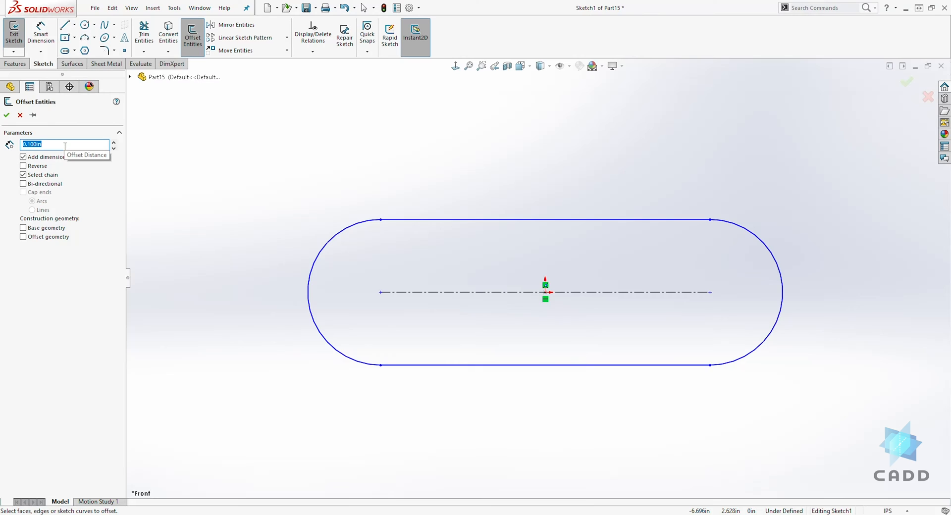
{"action": "type", "text": "02"}
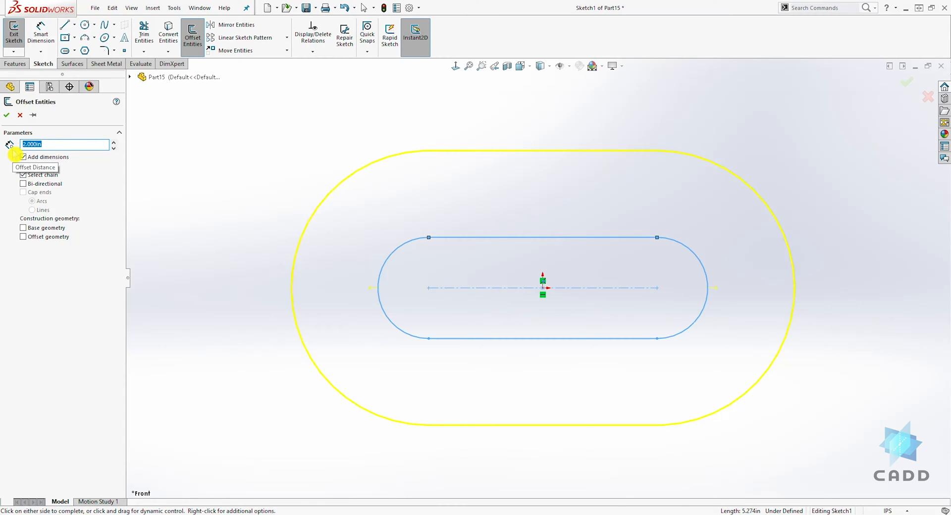
{"action": "type", "text": "0.200in"}
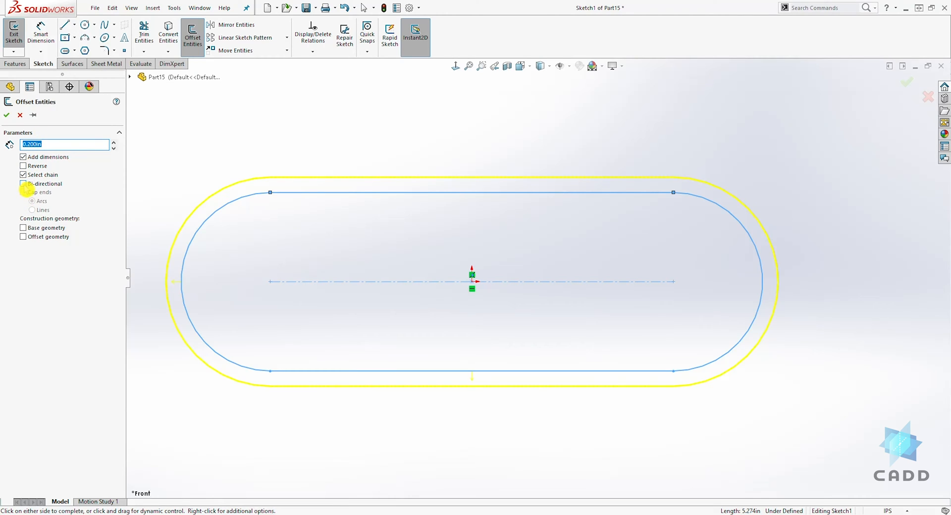
- Toggle Bi-directional on then off, keeping a one-sided 0.200 in slot offset
{"action": "left_click", "coordinate": [23, 184]}
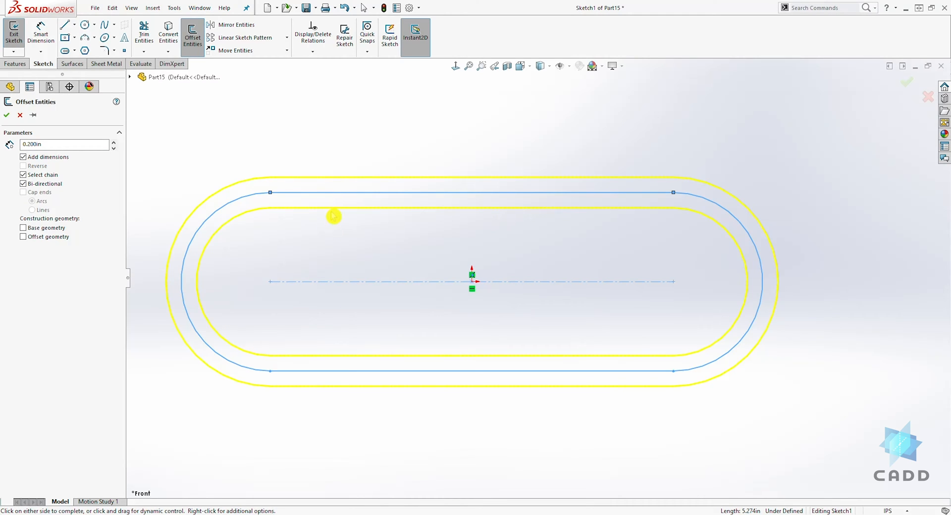
{"action": "mouse_move", "coordinate": [350, 219]}
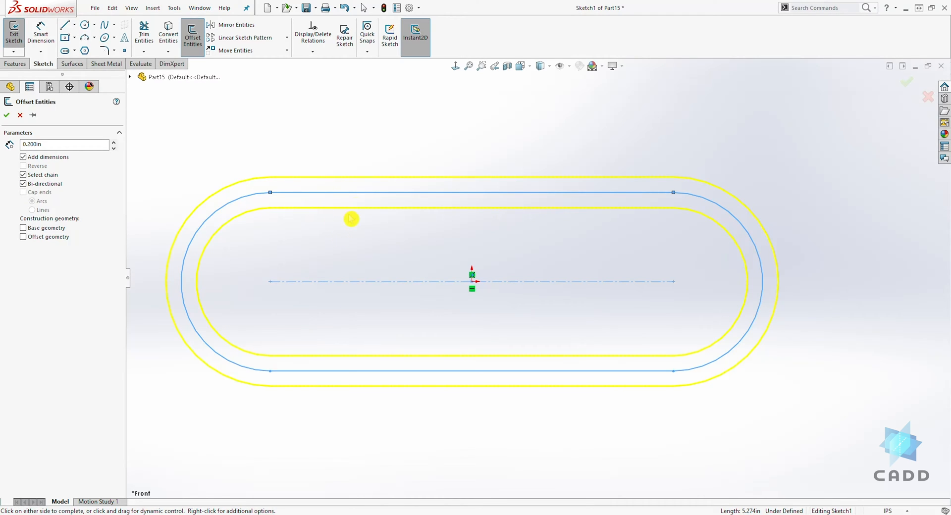
{"action": "mouse_move", "coordinate": [300, 190]}
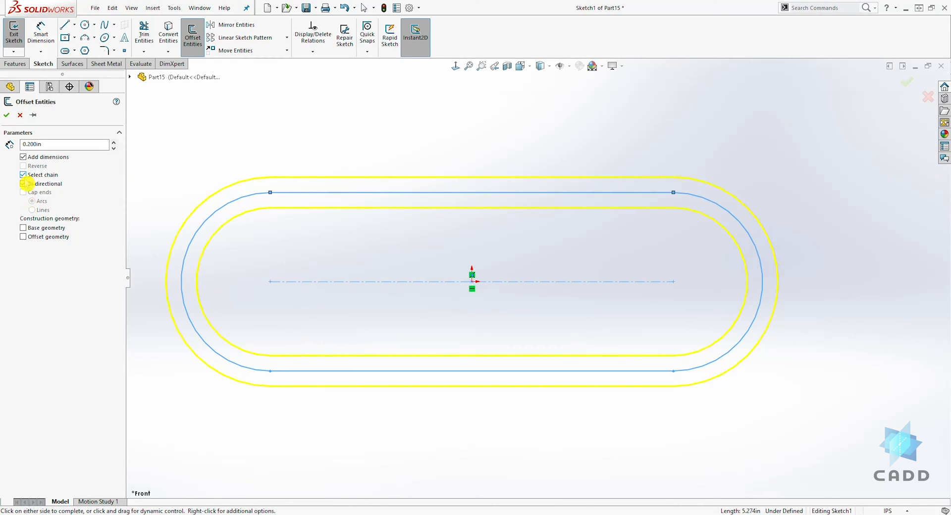
{"action": "left_click", "coordinate": [23, 185]}
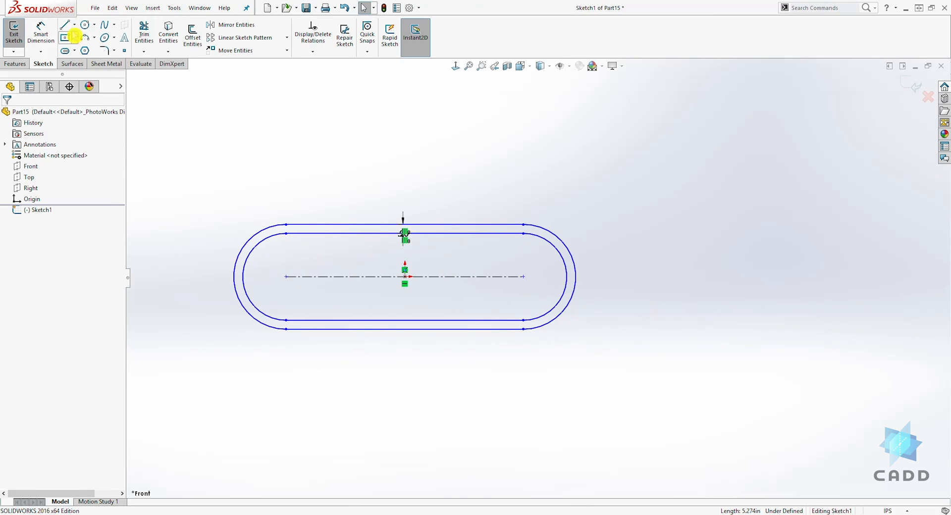
- Draw a vertical line to the right of the slot outlines
{"action": "left_click", "coordinate": [66, 24]}
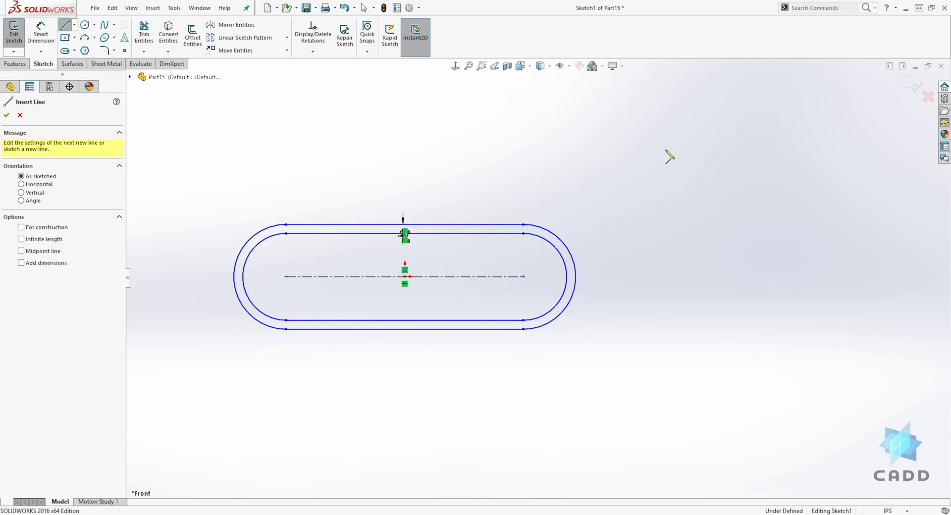
{"action": "left_click_drag", "start_coordinate": [664, 149], "coordinate": [664, 402]}
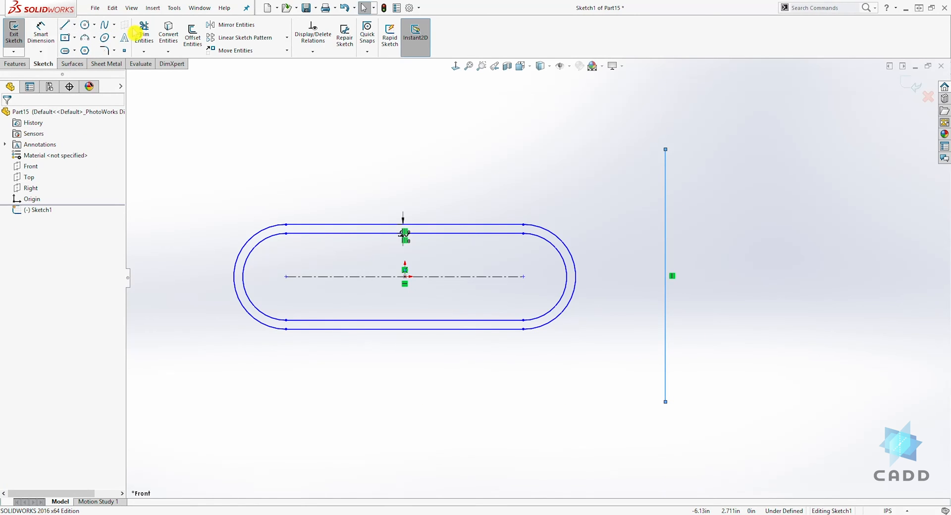
{"action": "left_click", "coordinate": [143, 34]}
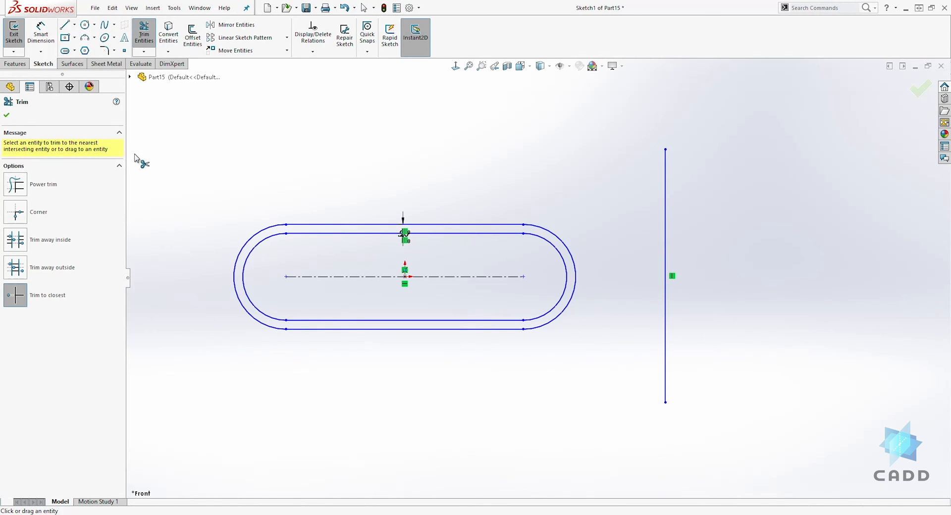
- Offset the vertical line 0.20 in bi-directionally, giving three parallel lines
{"action": "left_click", "coordinate": [192, 35]}
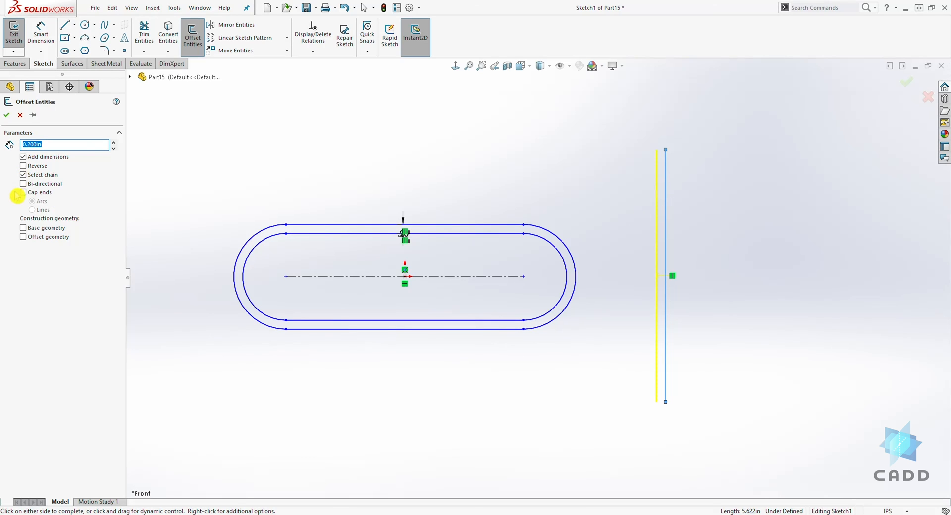
{"action": "left_click", "coordinate": [23, 183]}
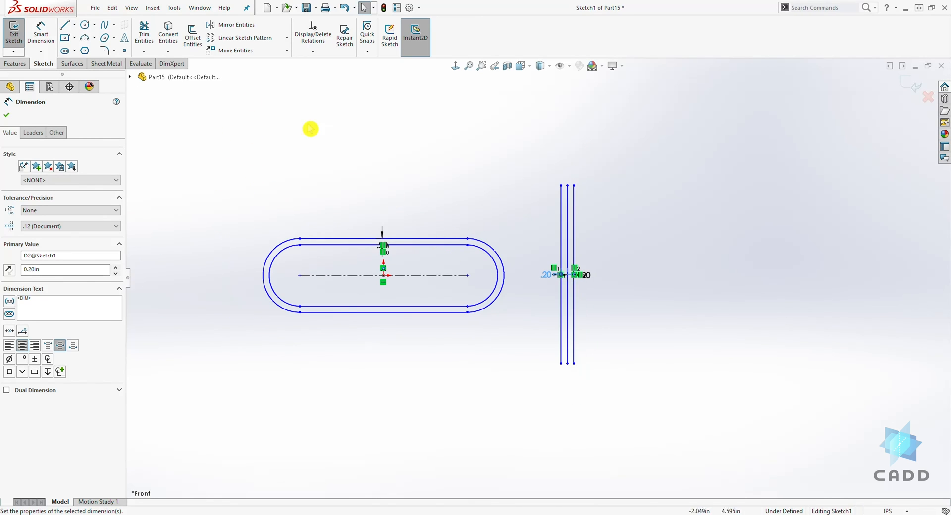
- Sketch a center rectangle with diagonal construction lines above the slot
{"action": "left_click", "coordinate": [65, 39]}
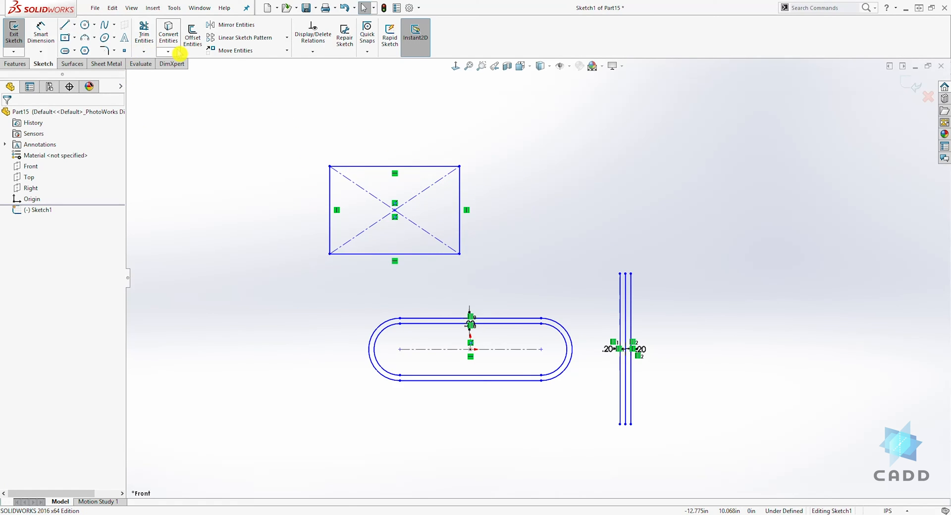
- Offset the rectangle's top edge alone 0.20 in upward and select its new dimension
{"action": "left_click", "coordinate": [192, 34]}
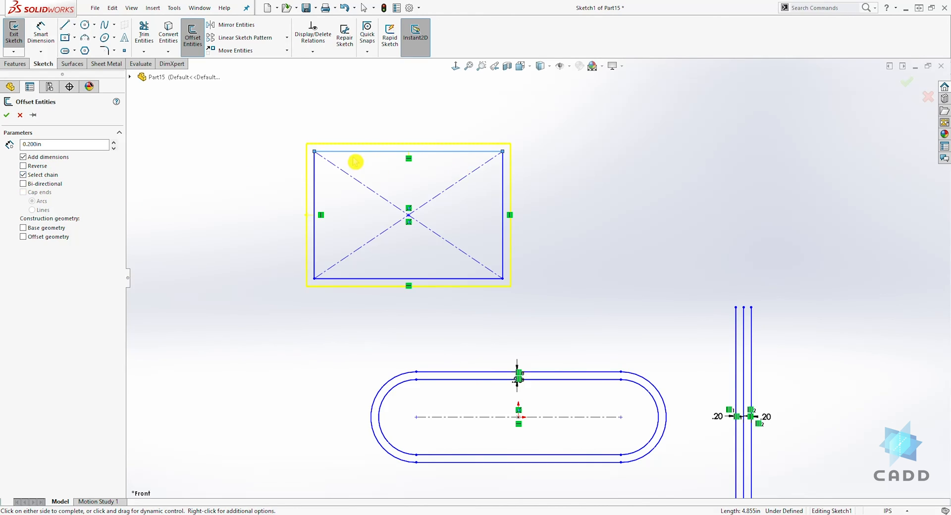
{"action": "mouse_move", "coordinate": [266, 211]}
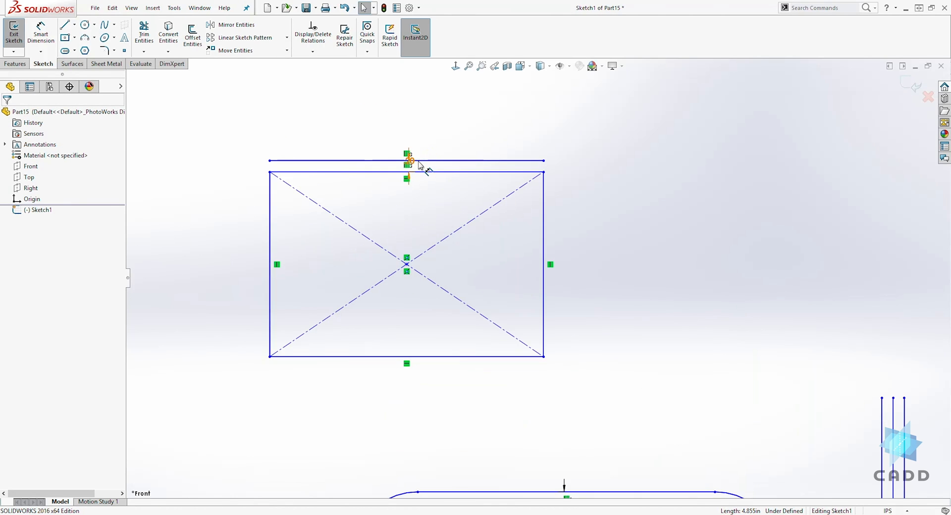
{"action": "left_click", "coordinate": [407, 160]}
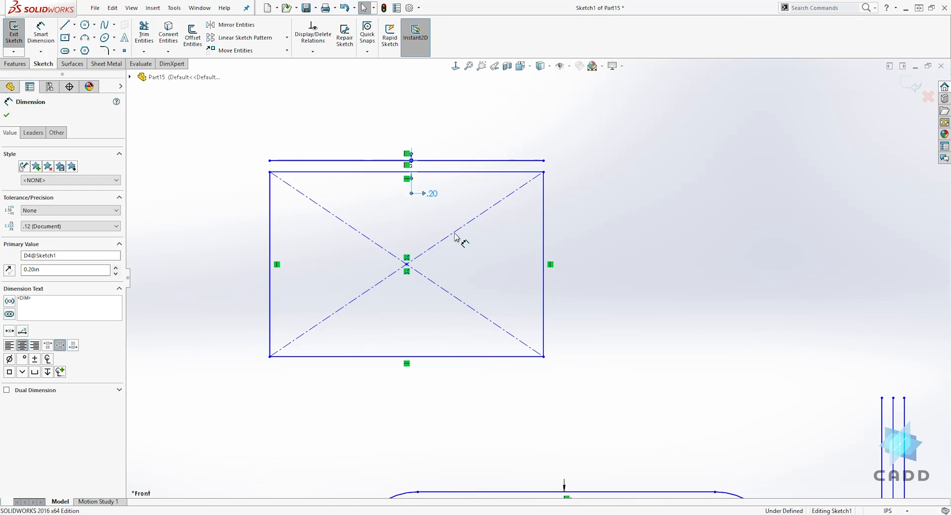